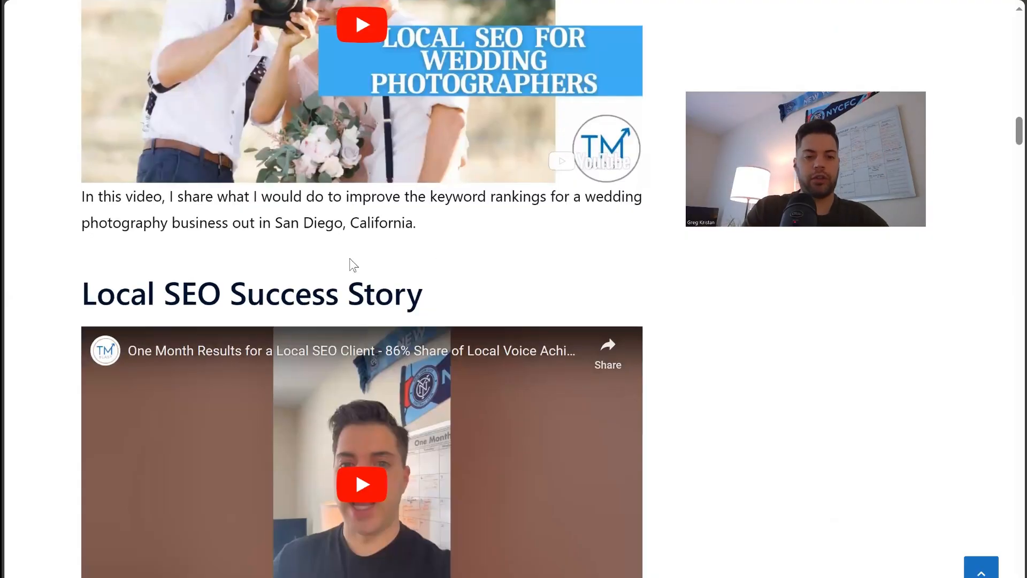
Step: Scroll through the live Local SEO for Wedding Photographers page's embedded videos
scroll(down, 3)
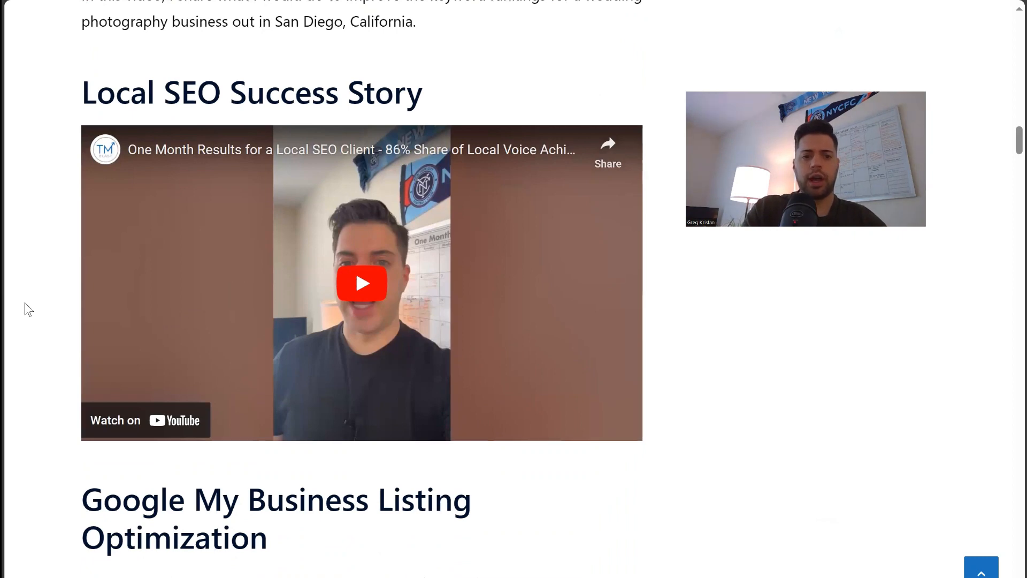
scroll(up, 3)
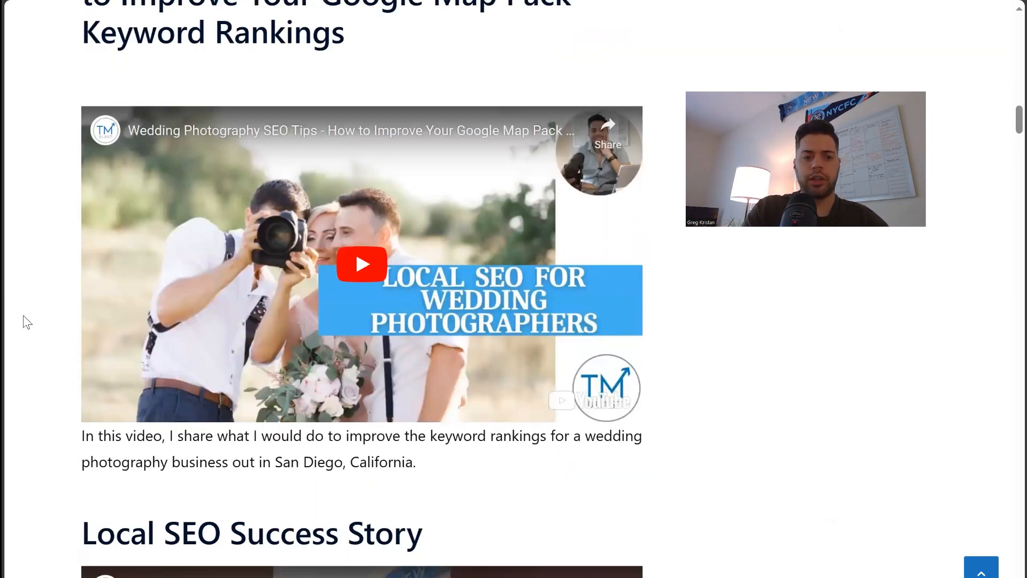
scroll(down, 3)
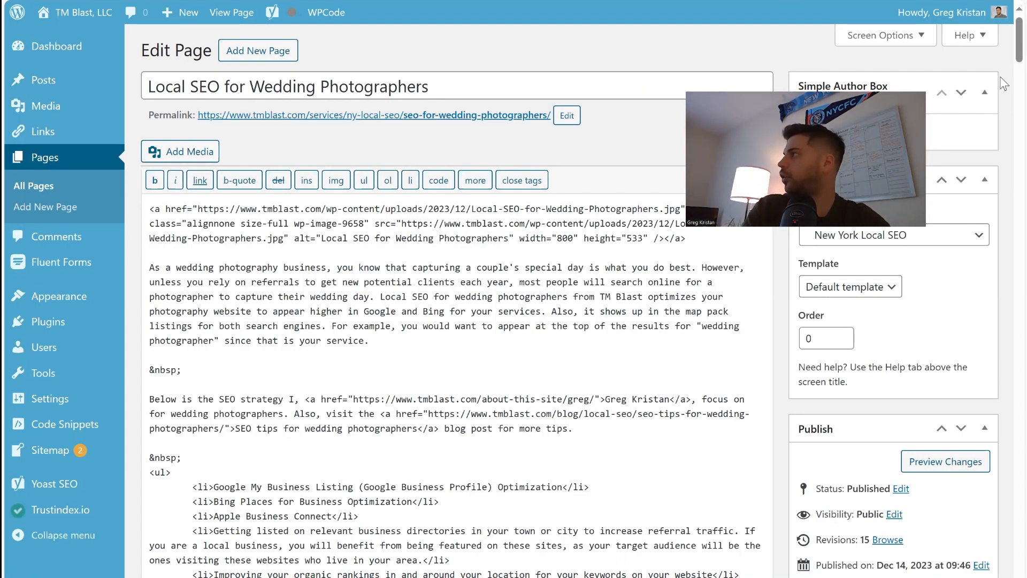
Step: Search the page HTML for 'local seo' to reach the Local SEO Success Story heading
scroll(down, 3)
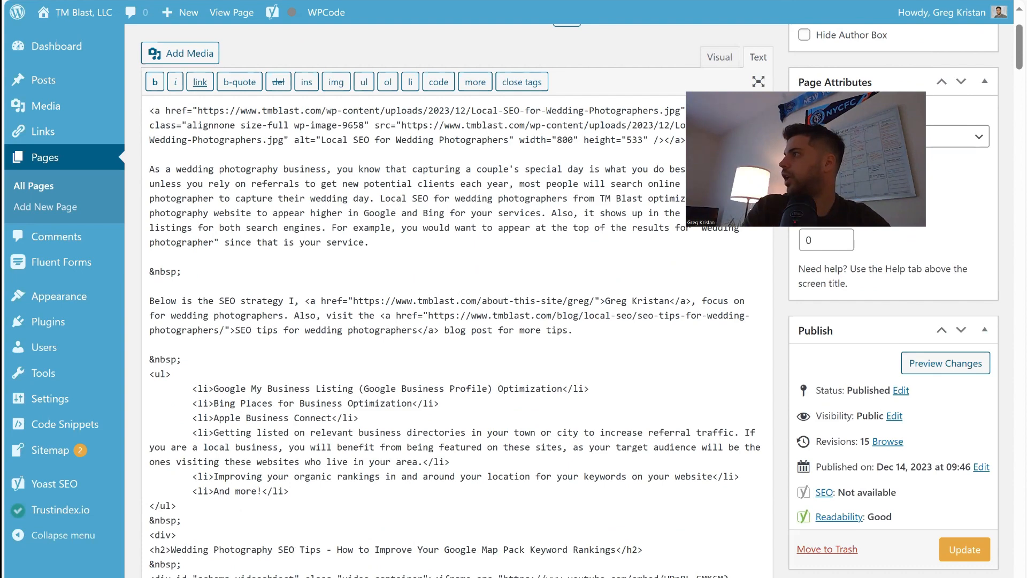
key(ctrl+f)
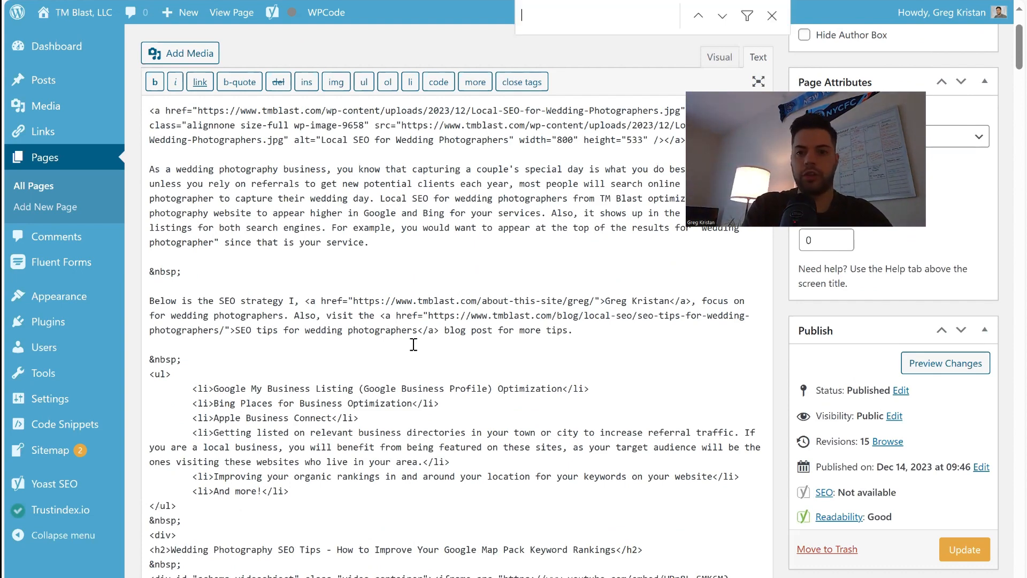
text(local seo)
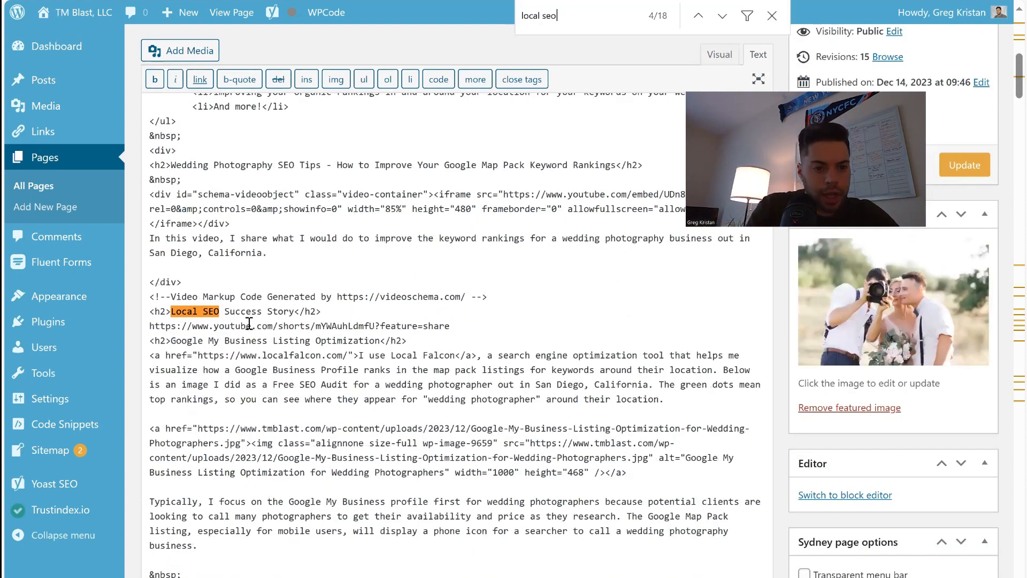
text(schema mark)
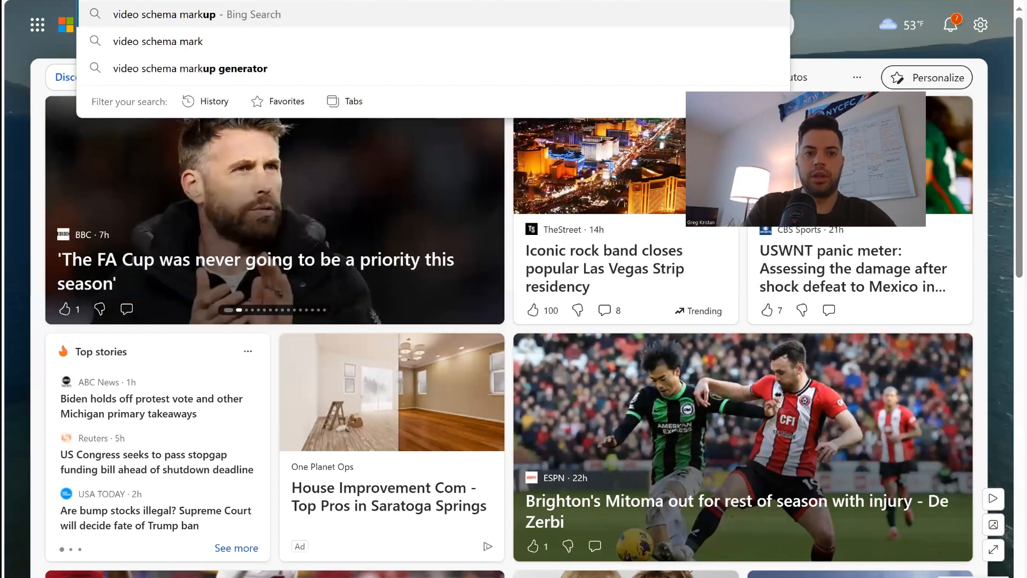
Step: Search Bing for 'video schema markup generator' and open the videoSchema.com result
click(190, 68)
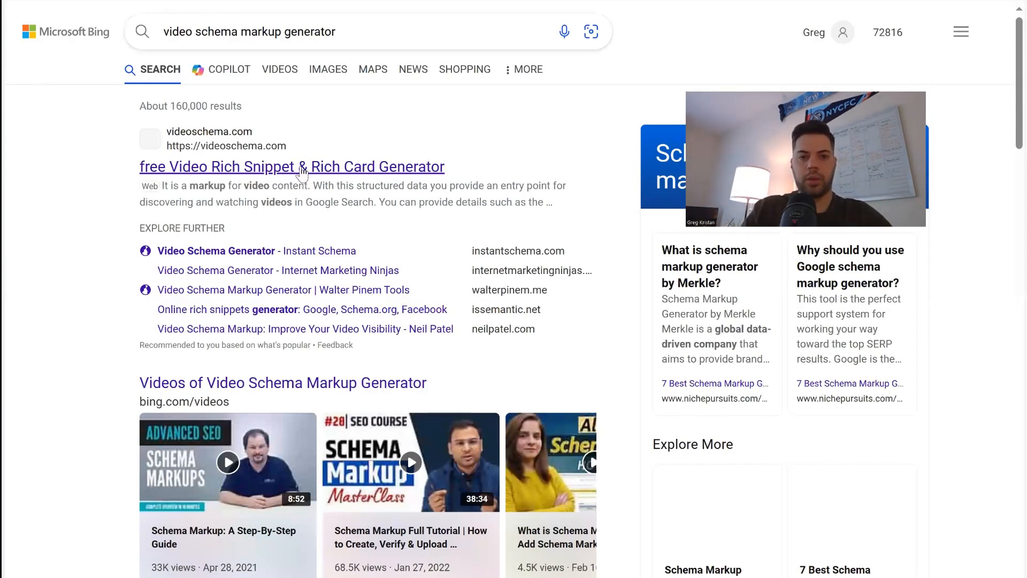
click(291, 166)
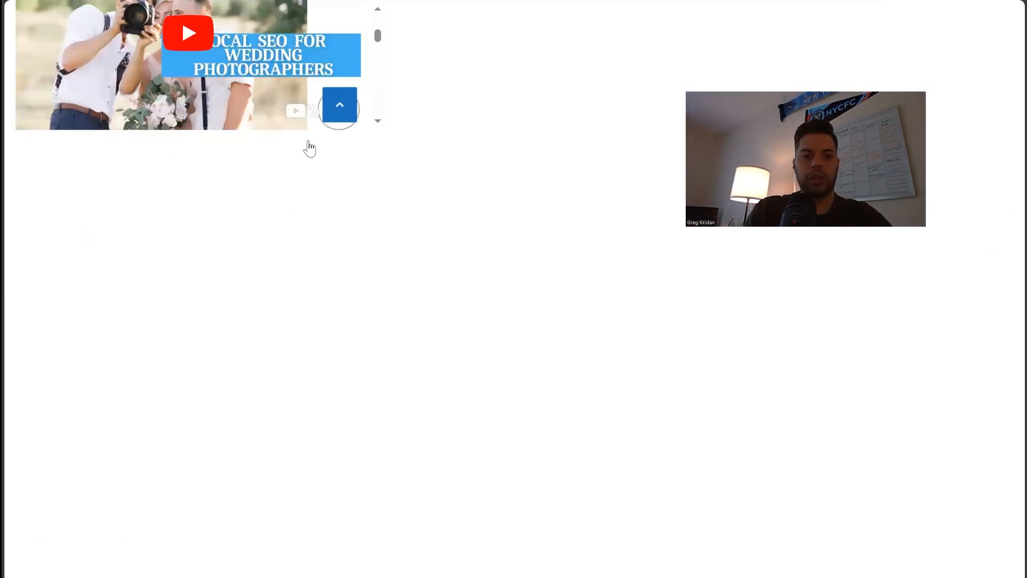
click(188, 34)
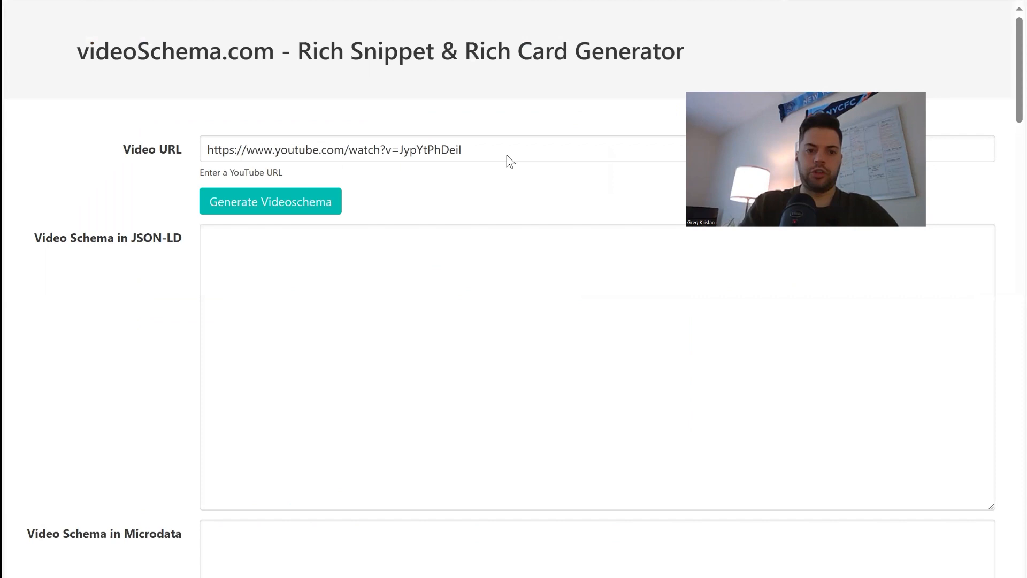
Step: Generate JSON-LD and microdata markup for the Wedding Photography SEO Tips video
click(269, 201)
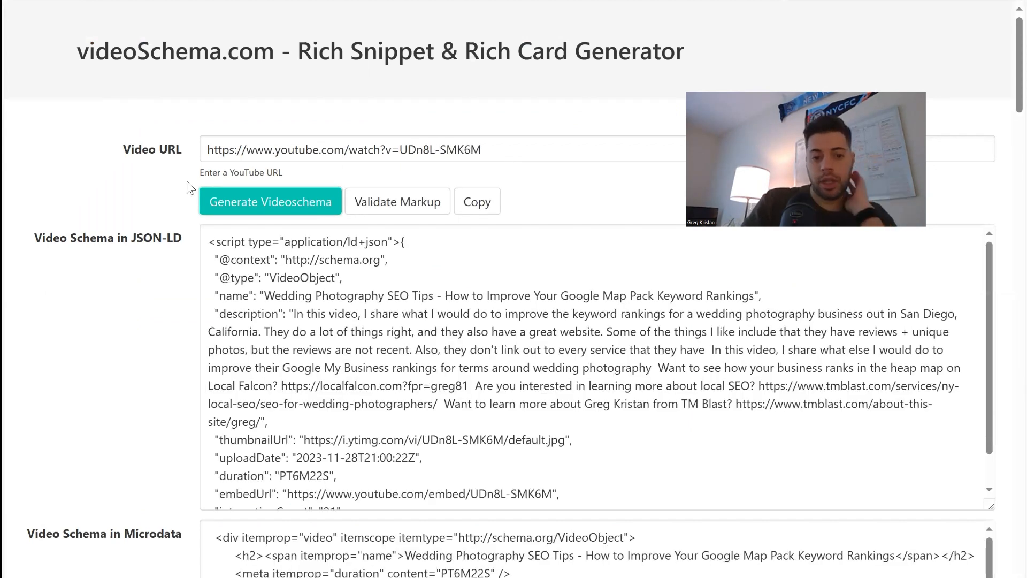
scroll(down, 3)
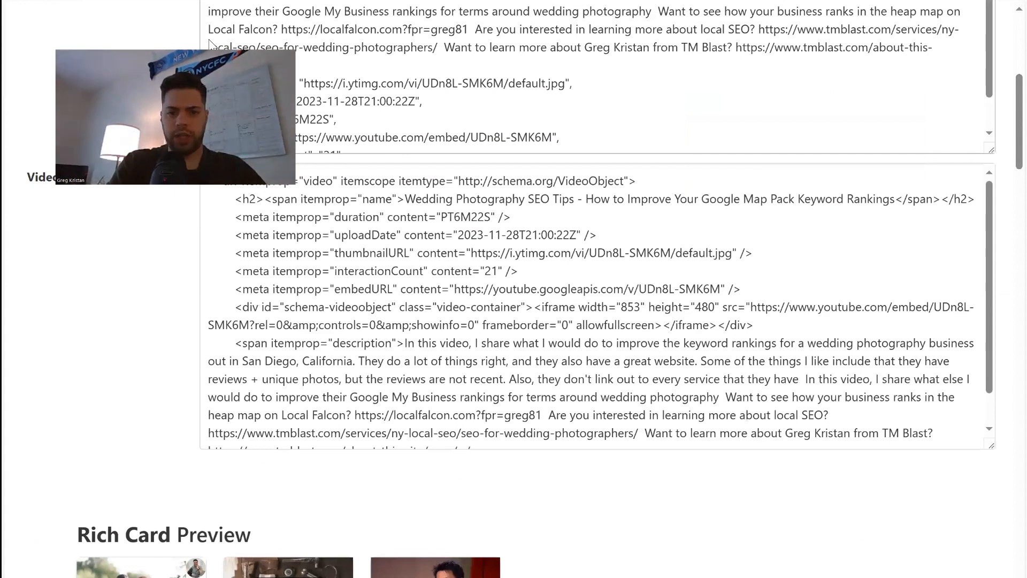
scroll(down, 3)
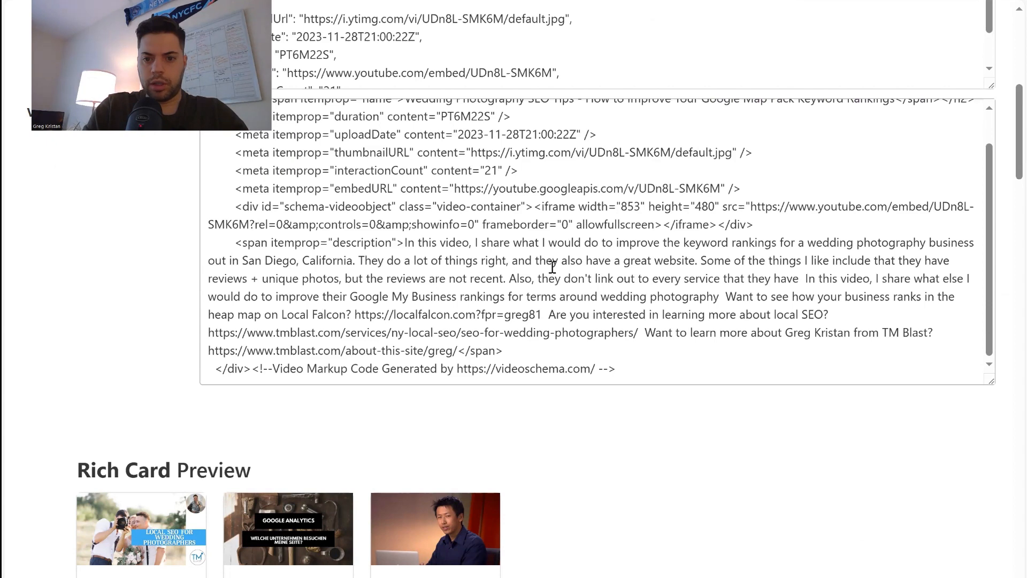
Step: Delete the extra description sentences from the microdata, keeping only the first sentence
key(ctrl+a)
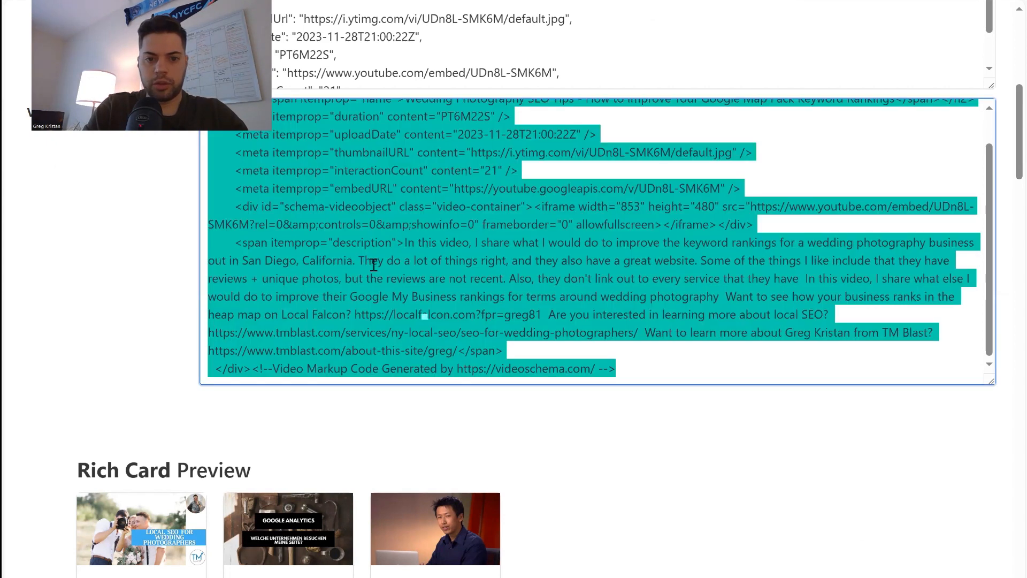
click(582, 326)
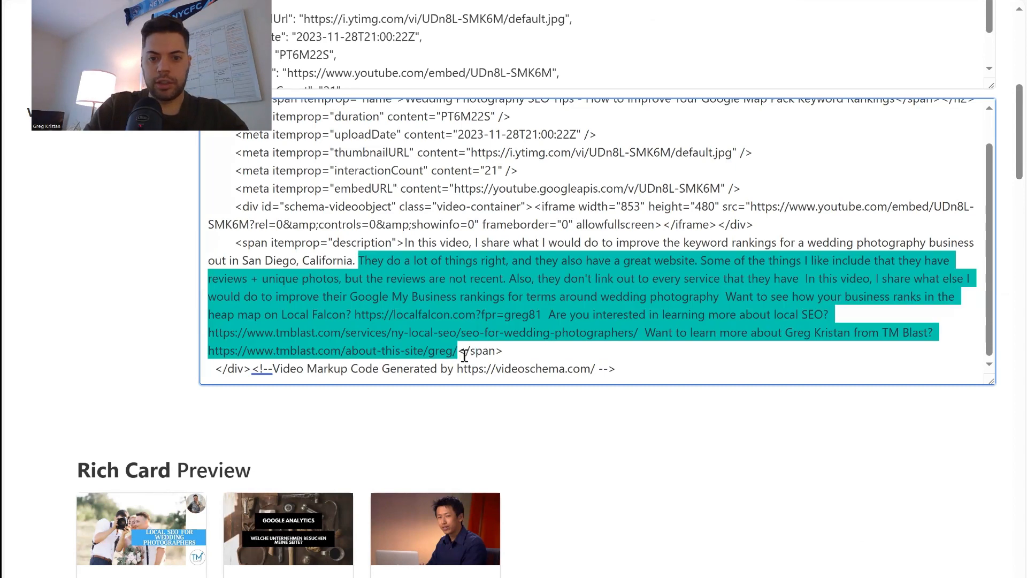
key(Delete)
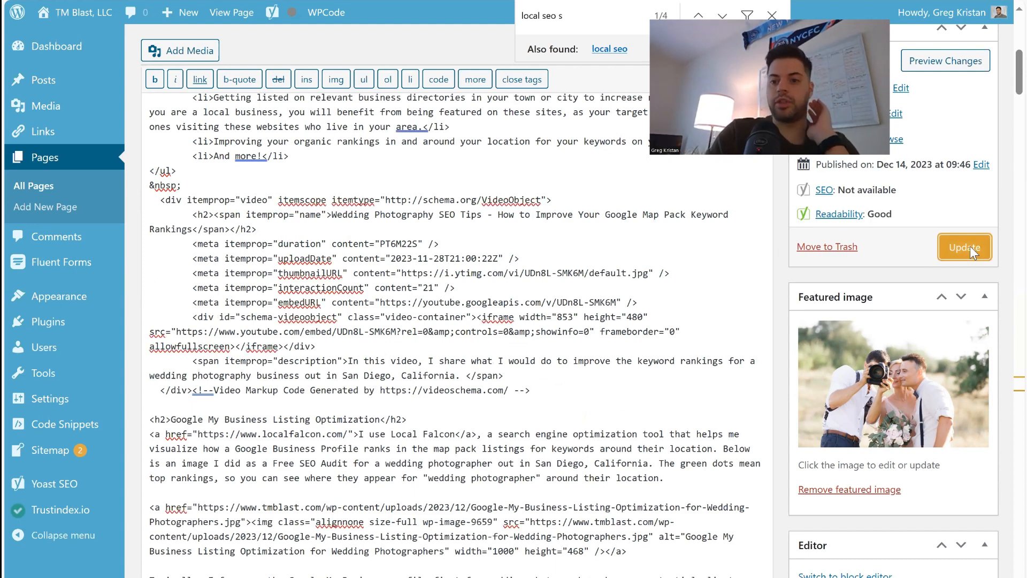
Step: Update the page containing the new video microdata and view it live
click(964, 248)
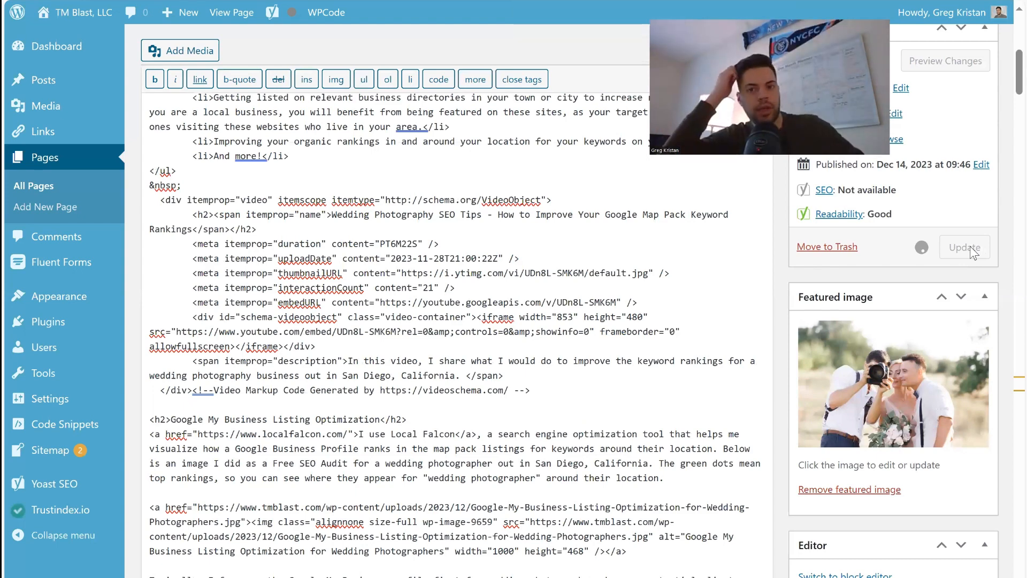
click(964, 247)
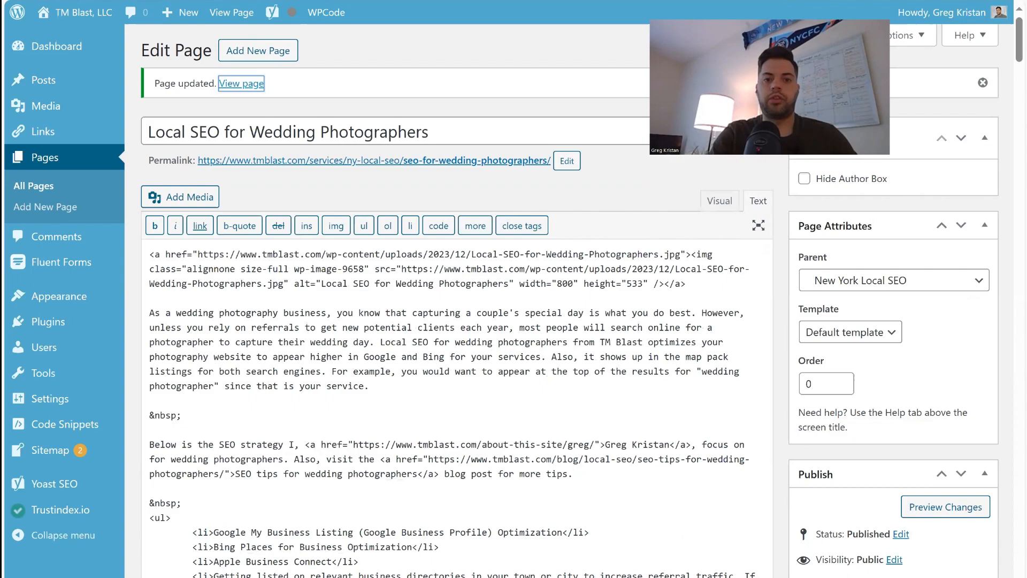
click(241, 83)
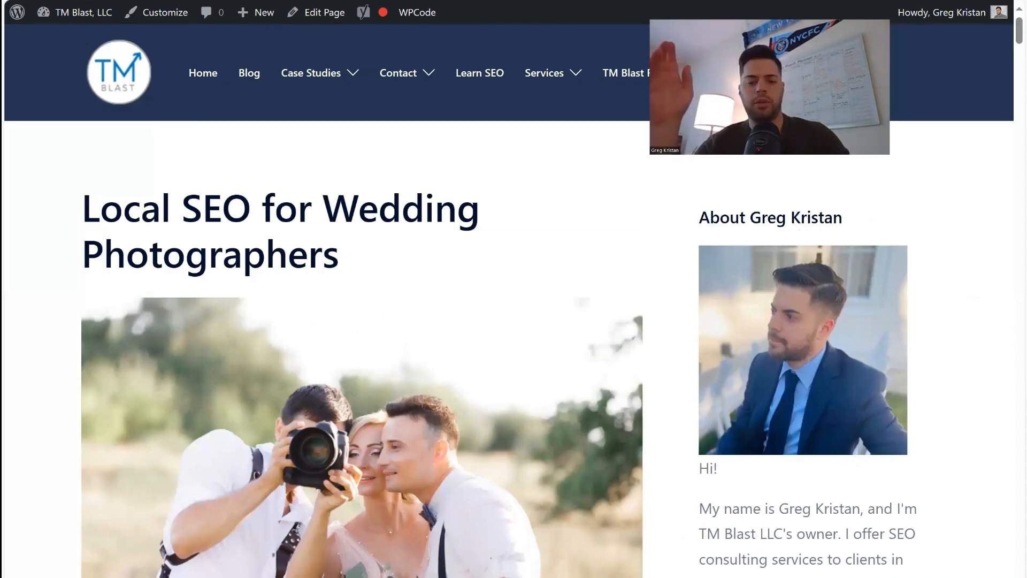
Step: Scroll the live page to check the Wedding Photography SEO Tips video and its one-sentence description
scroll(down, 3)
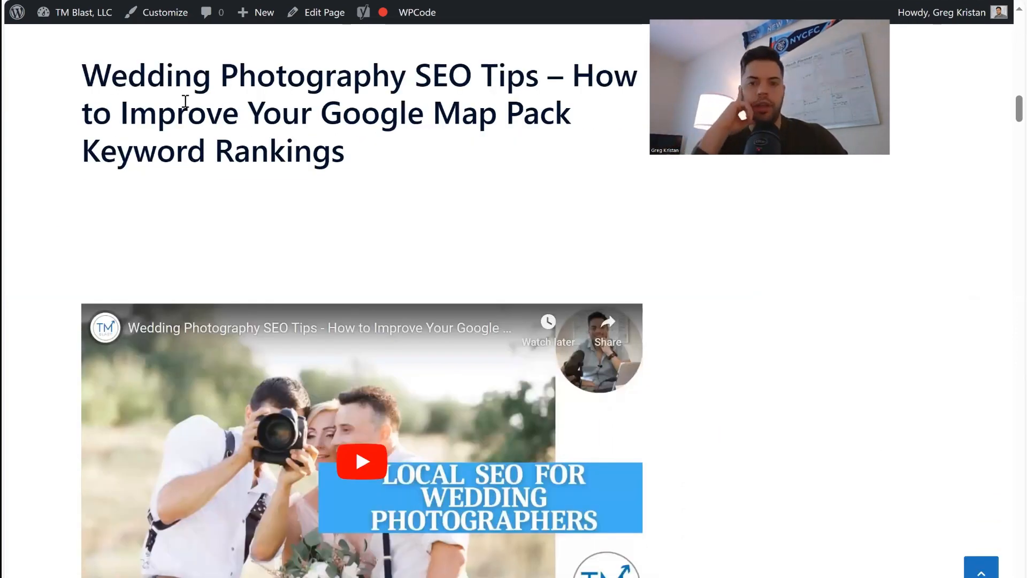
scroll(down, 3)
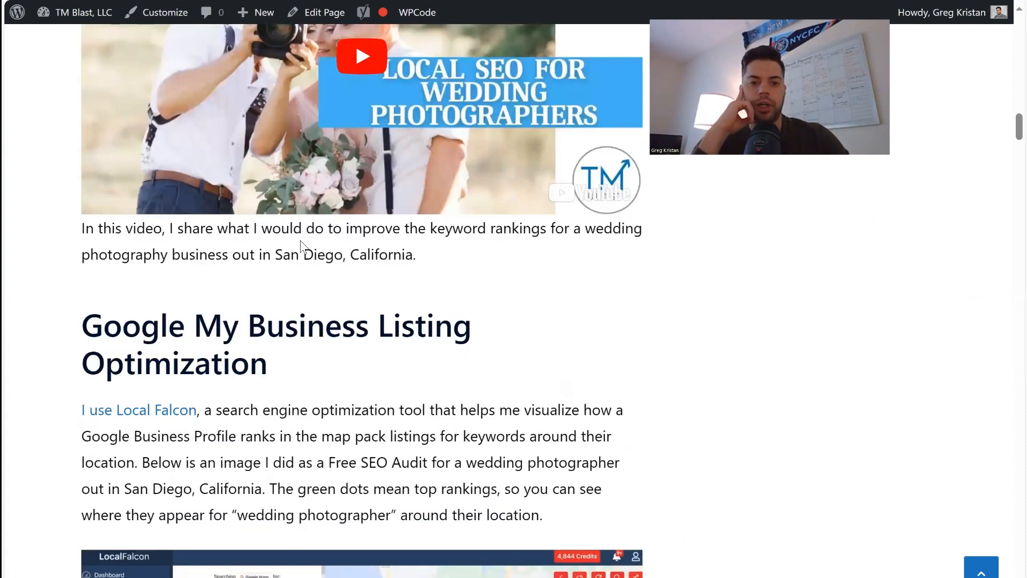
mouse_move(251, 255)
text(google rich resul)
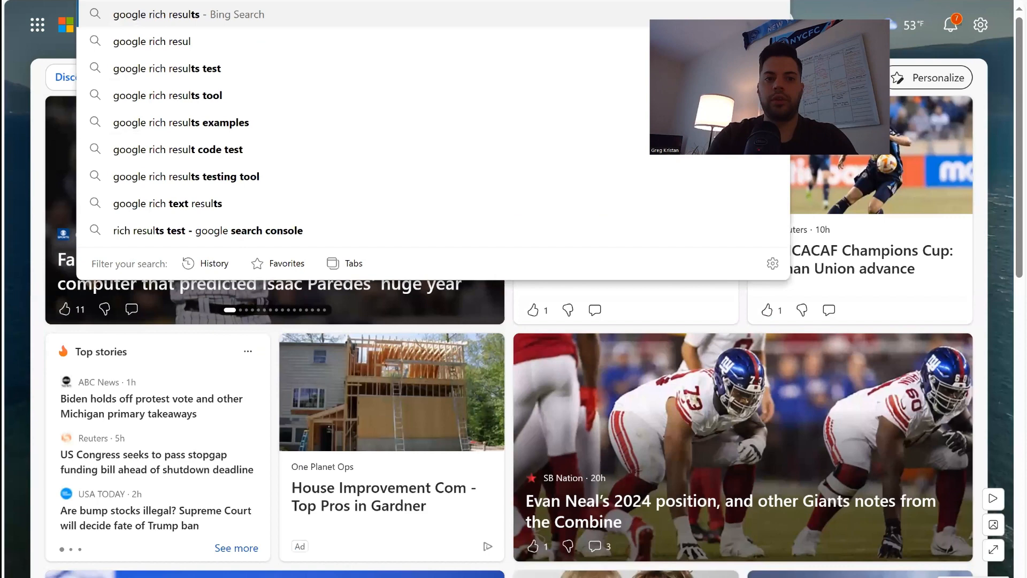
Step: Search Bing for 'google rich results test', open it, and bring up the page's earlier report
click(186, 68)
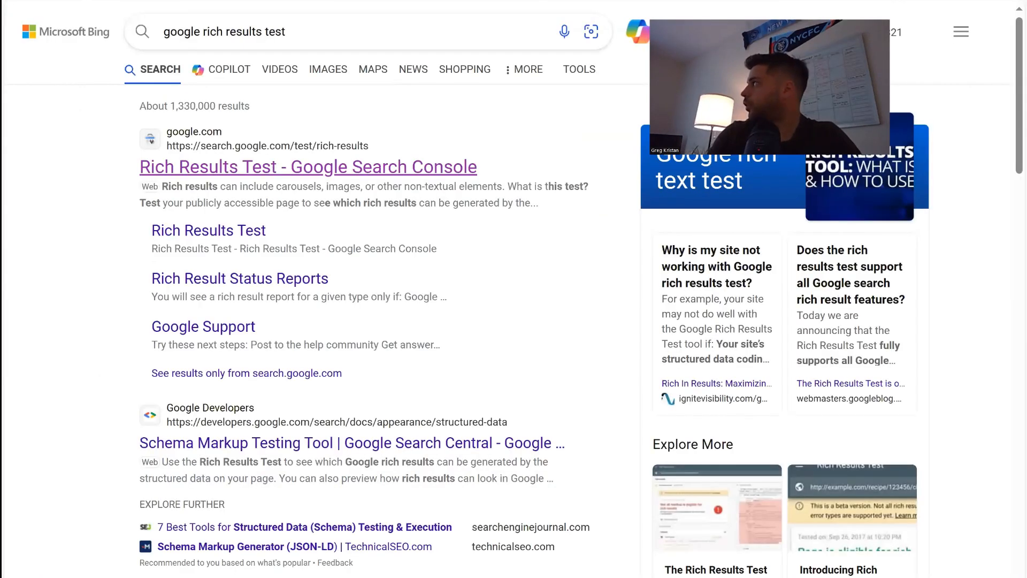
click(306, 166)
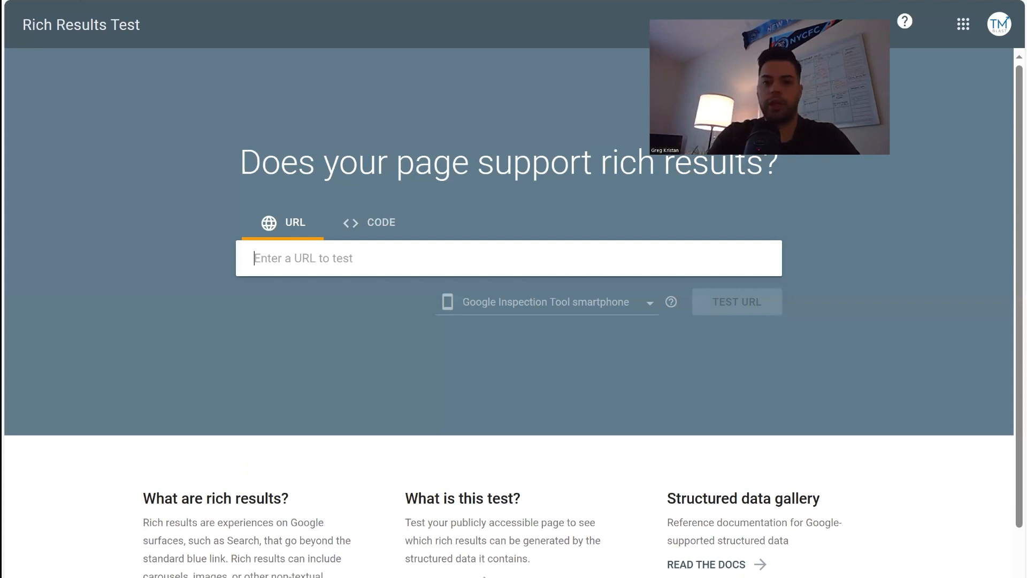
click(737, 302)
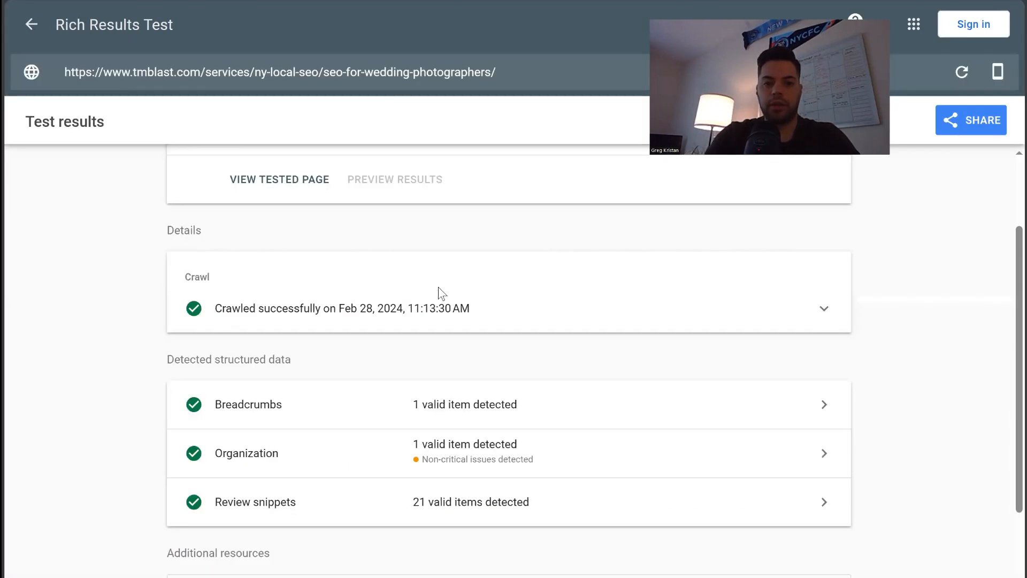
scroll(up, 3)
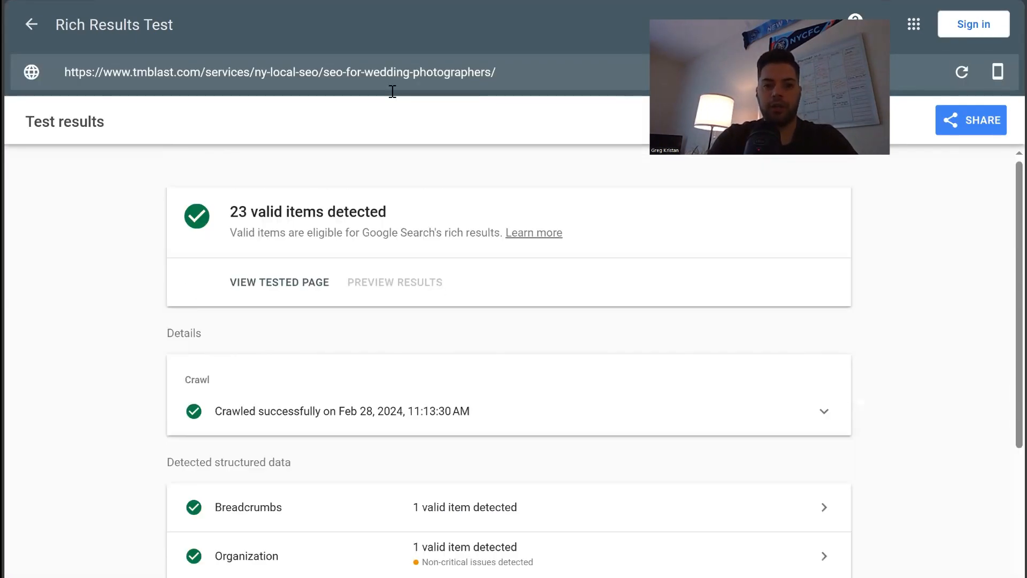
scroll(down, 3)
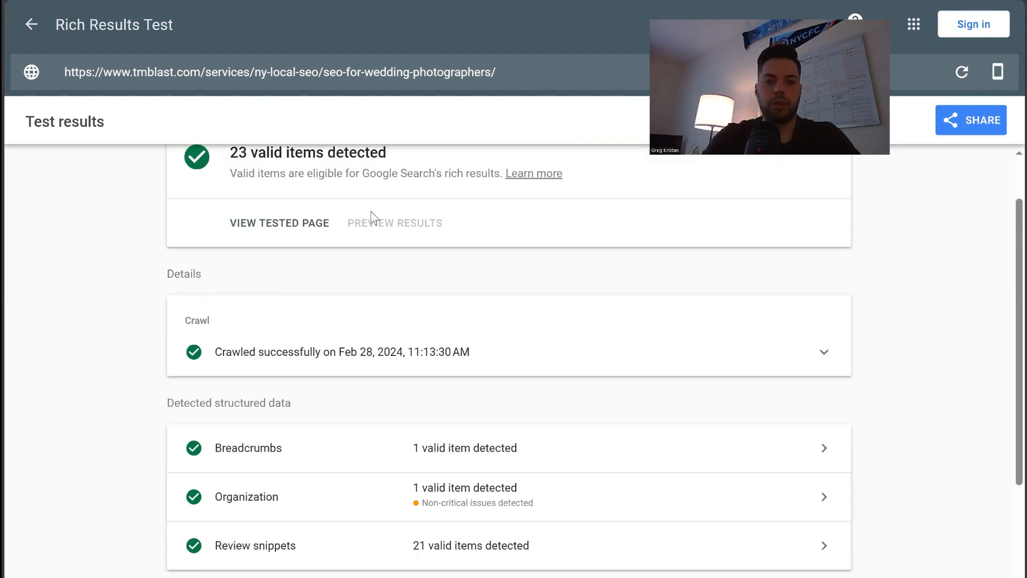
scroll(down, 3)
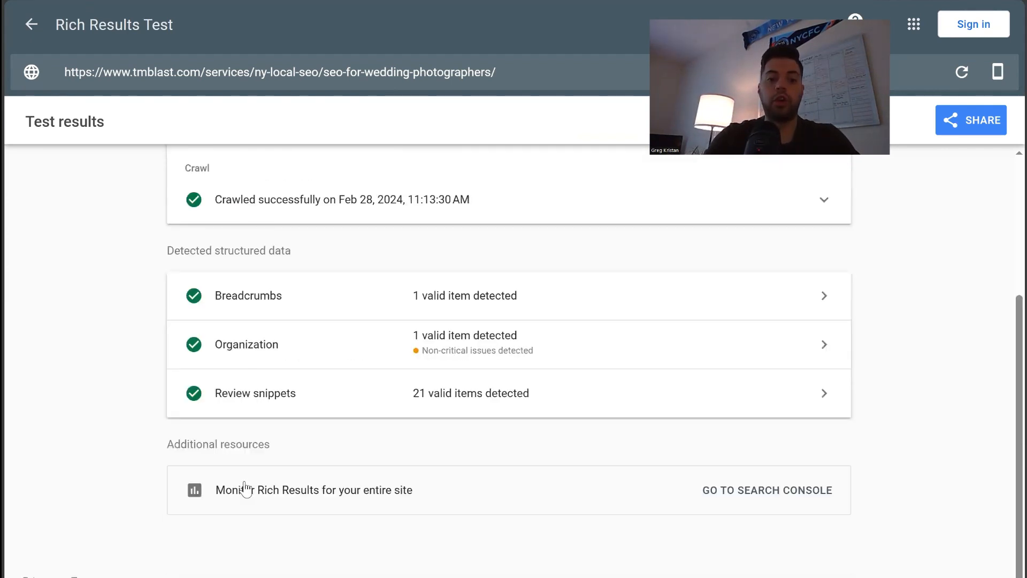
mouse_move(555, 252)
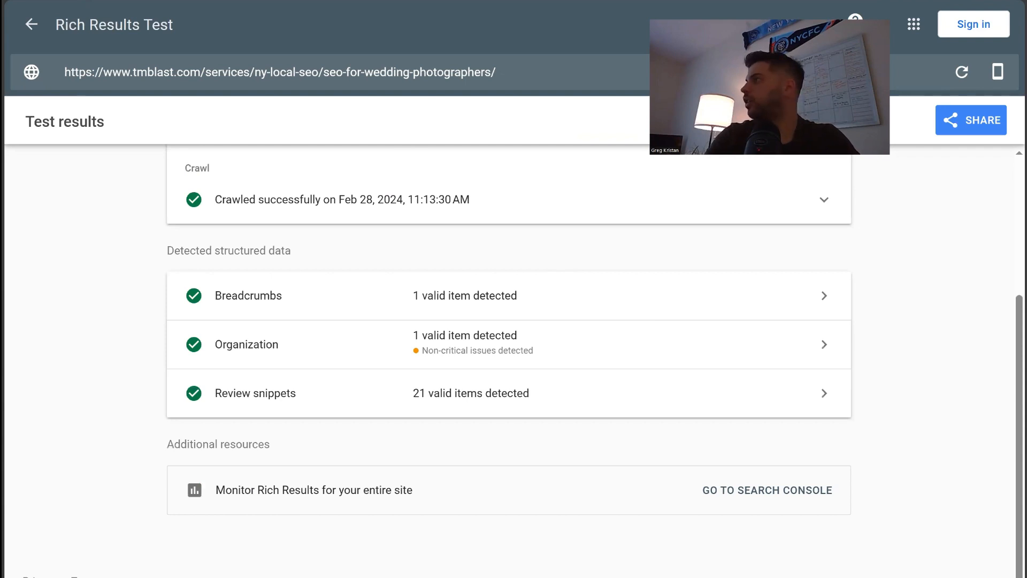
click(30, 24)
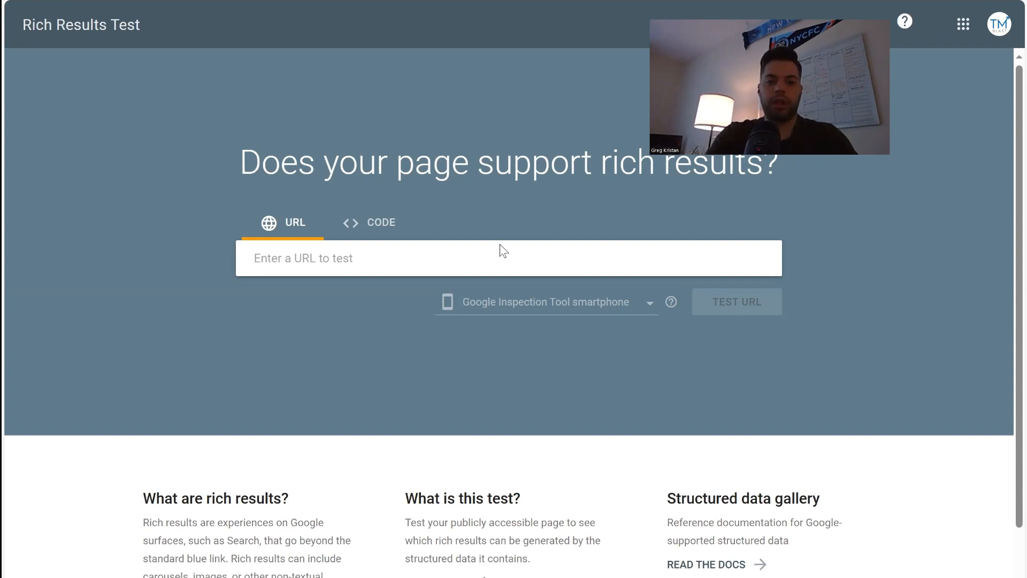
text(https://www.tmblast.com/services/ny-local-seo/seo-for-wedding-photographers/)
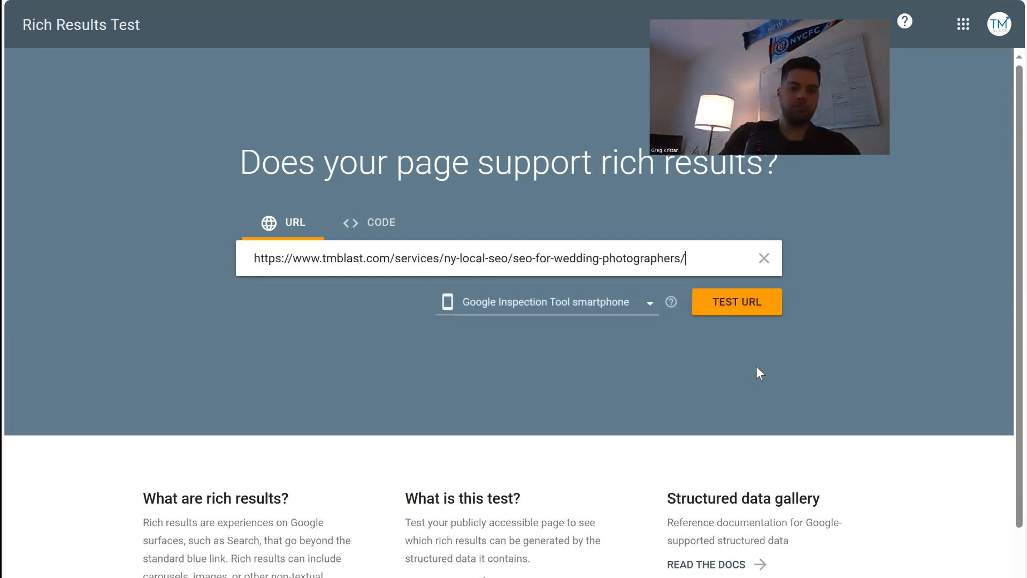
mouse_move(900, 349)
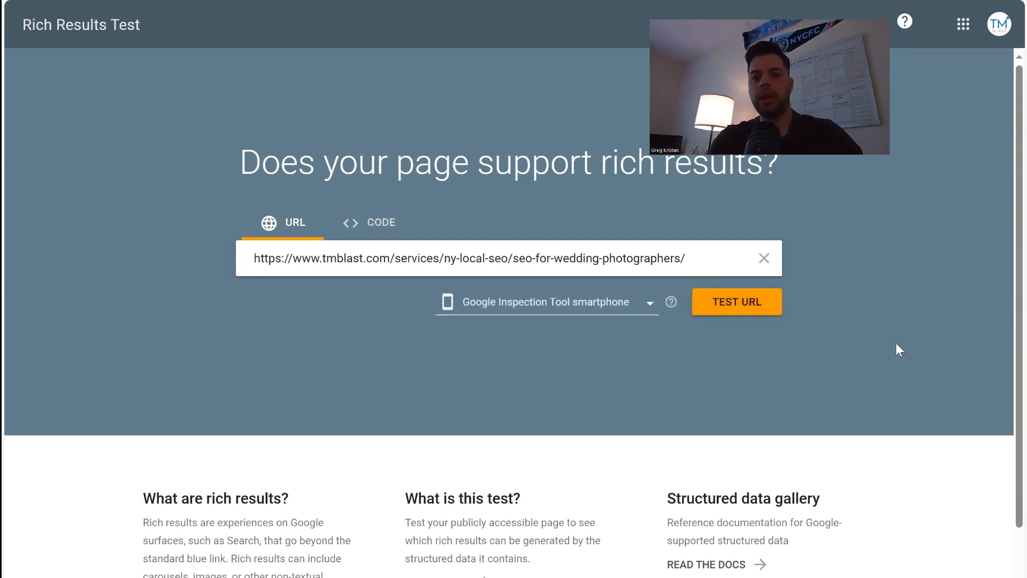
click(736, 301)
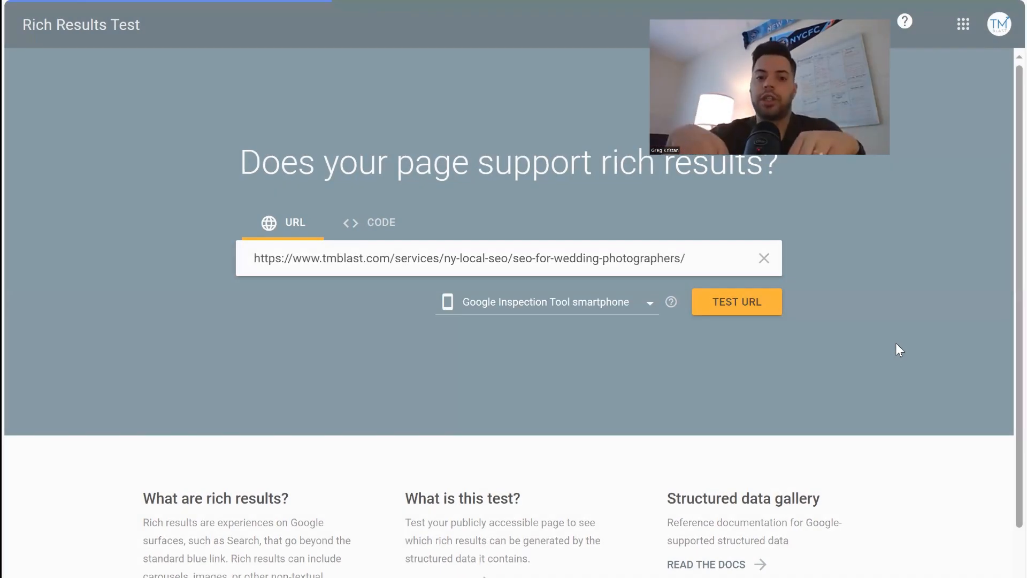
click(736, 301)
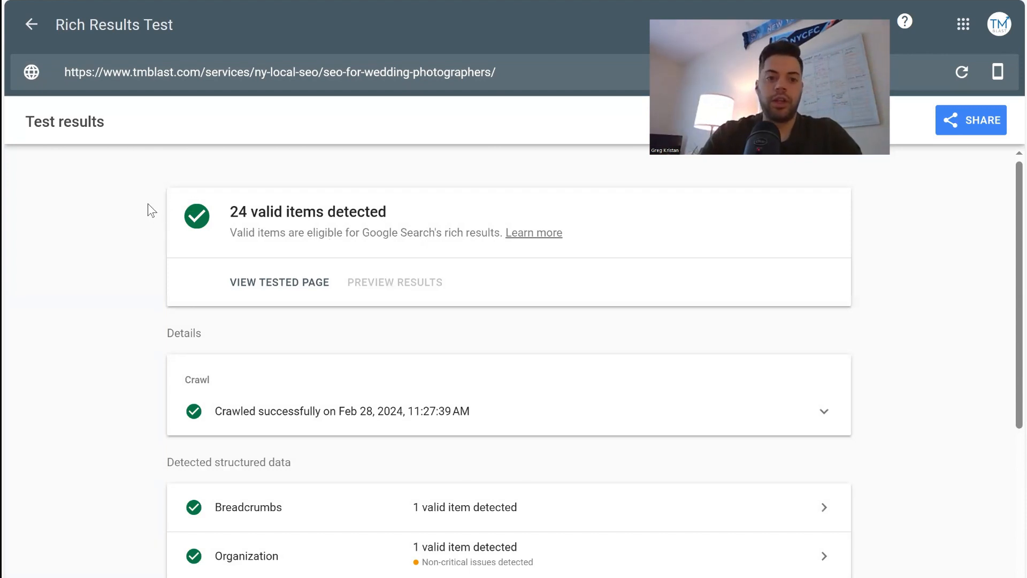
Step: Scroll the 24-valid-item report down to the Detected structured data Videos entry
scroll(down, 3)
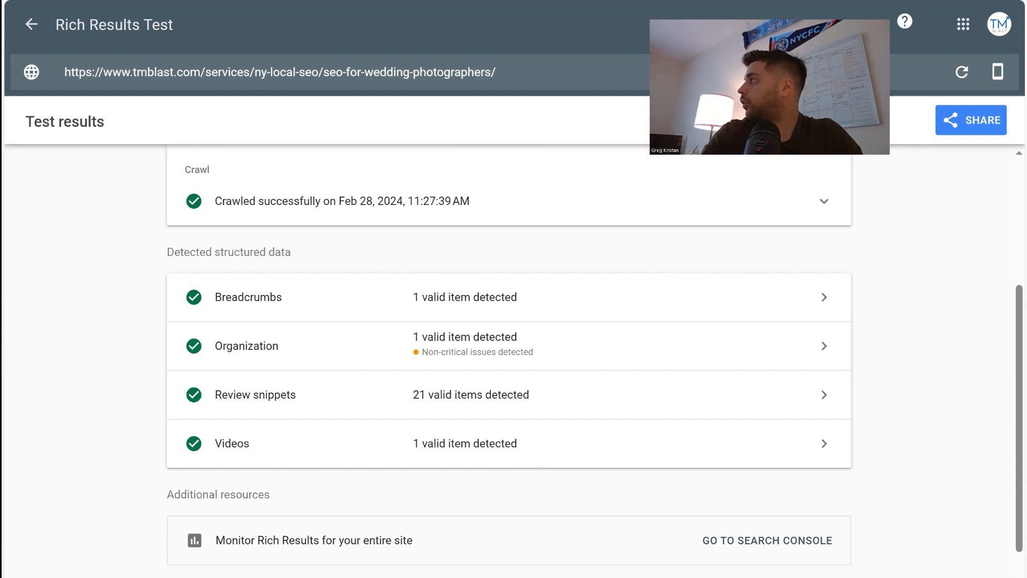
mouse_move(501, 161)
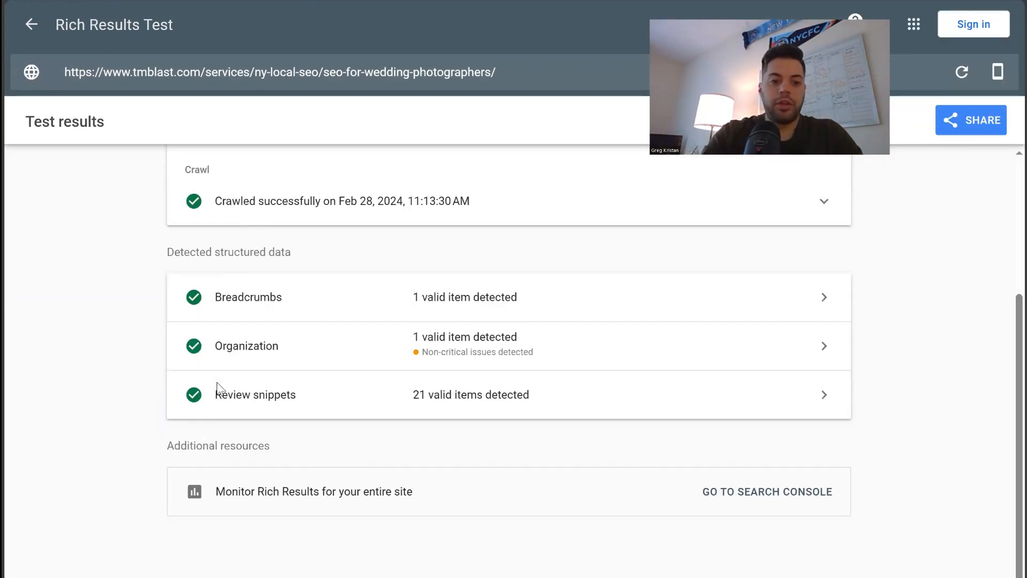
scroll(up, 3)
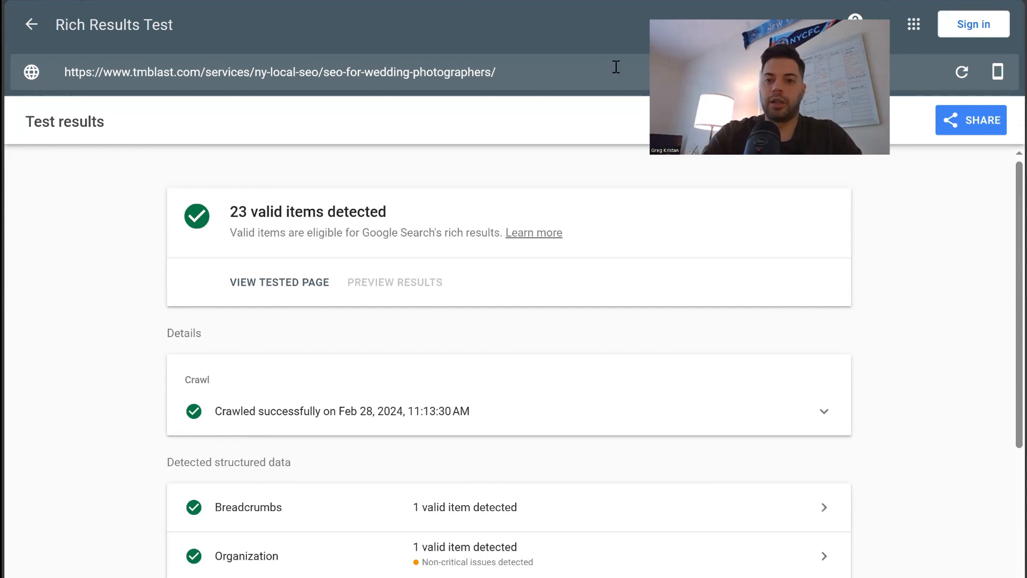
scroll(down, 3)
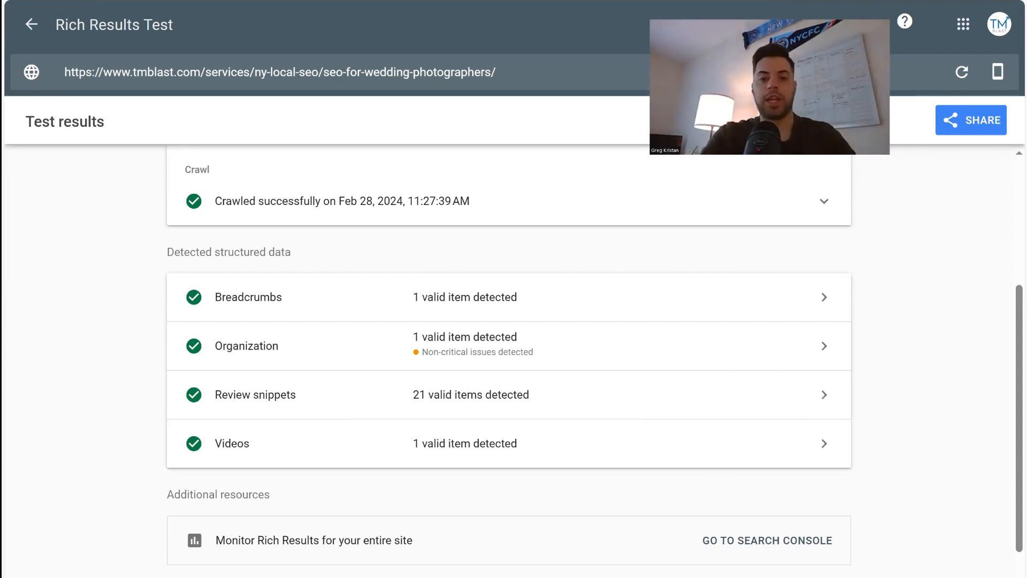
mouse_move(647, 414)
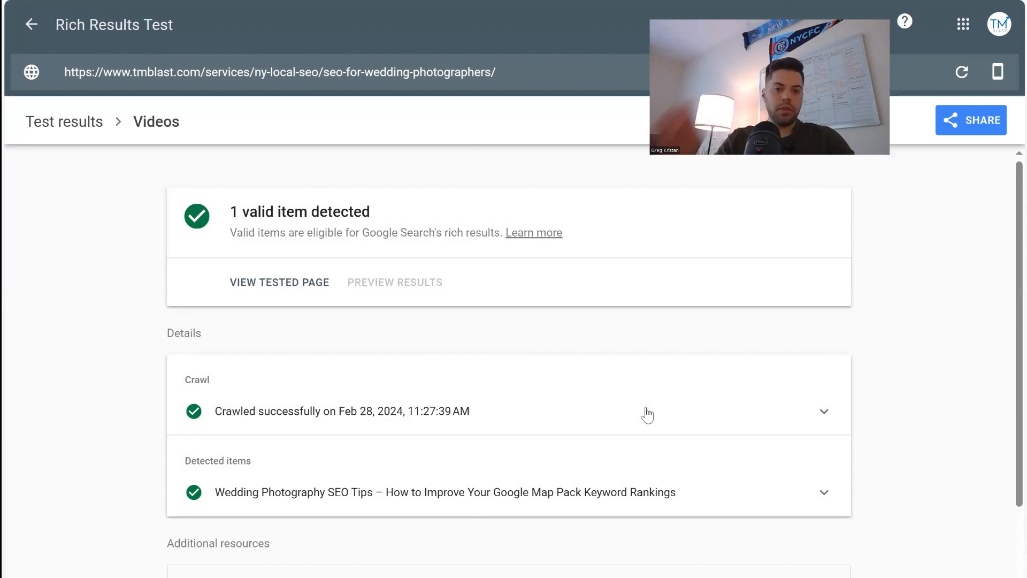
Step: Expand the Crawl details and the Wedding Photography SEO Tips item's VideoObject fields
scroll(down, 3)
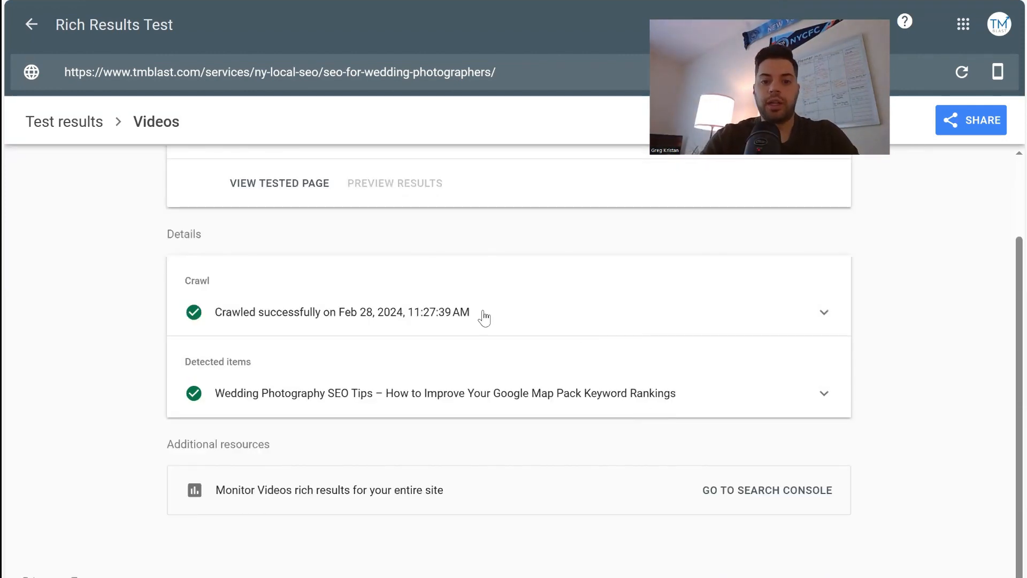
mouse_move(828, 298)
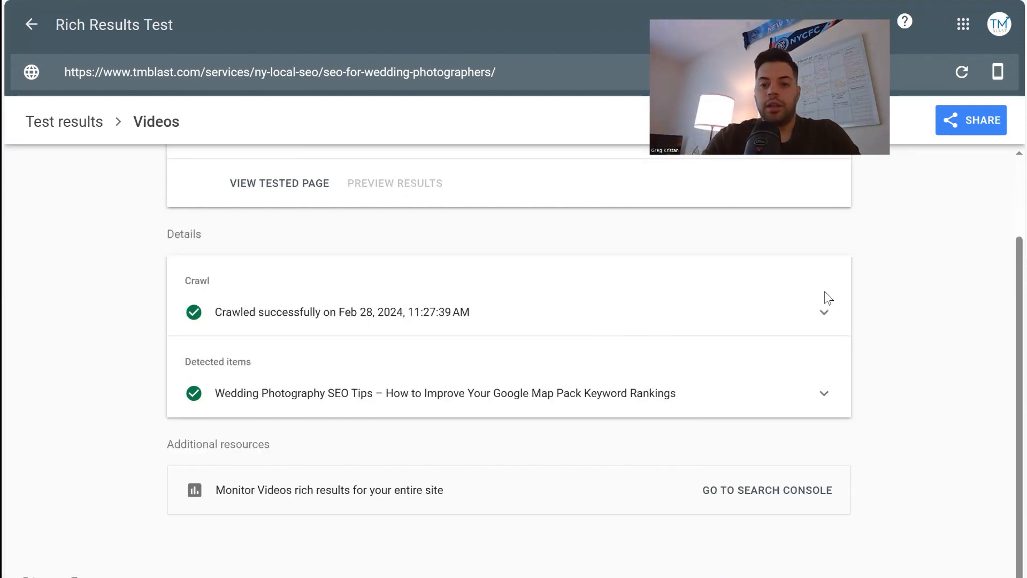
click(824, 312)
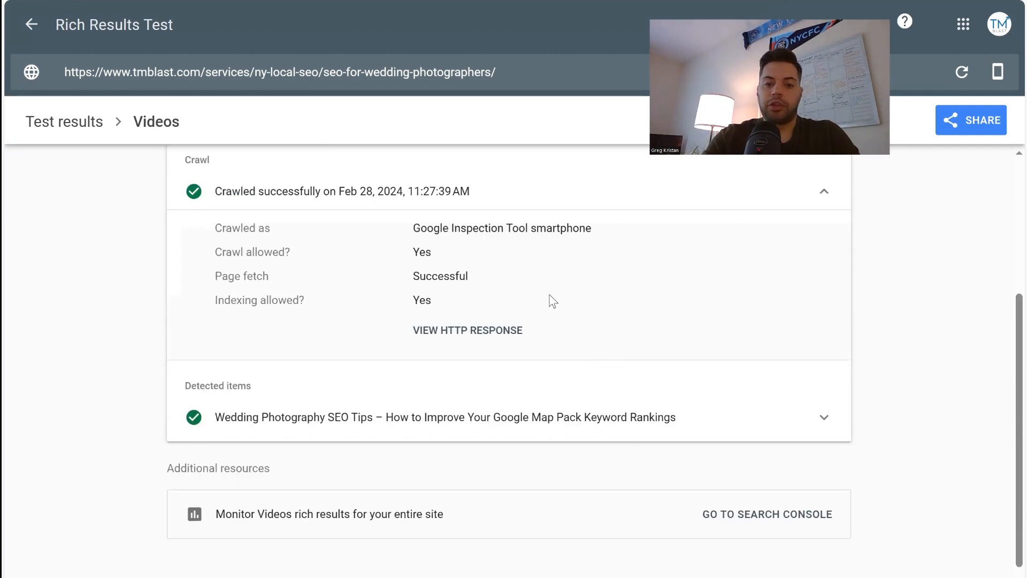
mouse_move(826, 428)
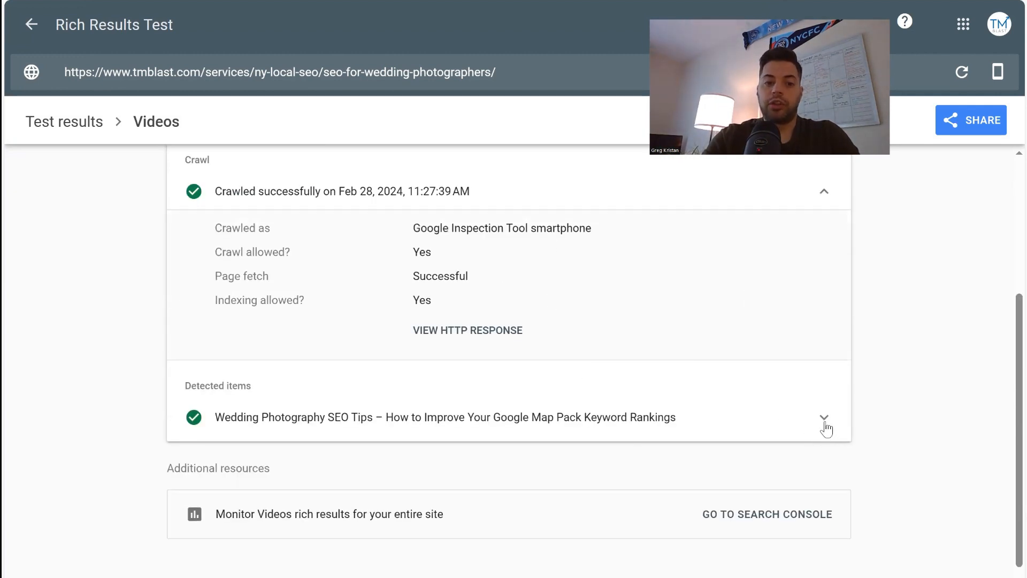
click(824, 417)
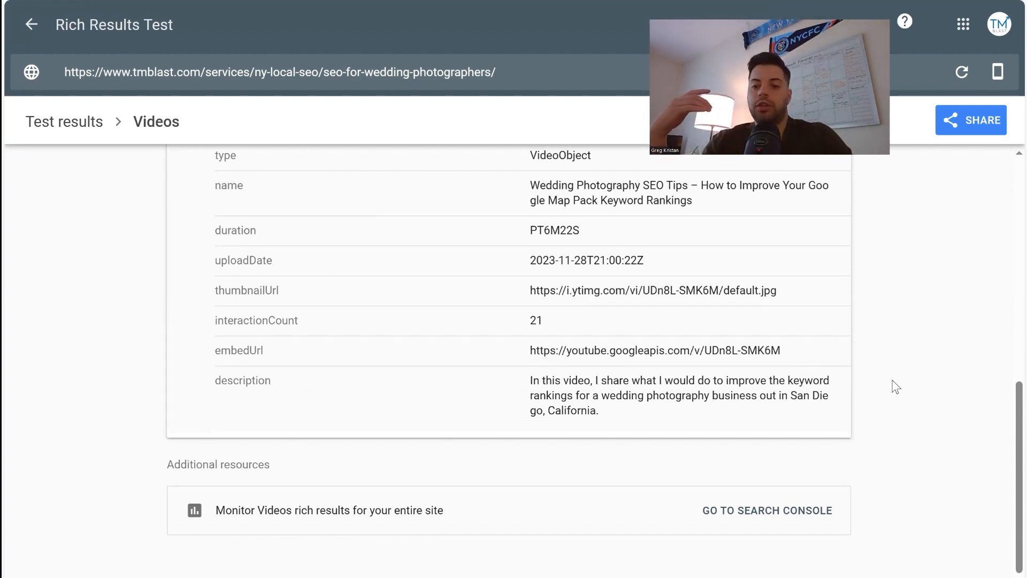
scroll(up, 3)
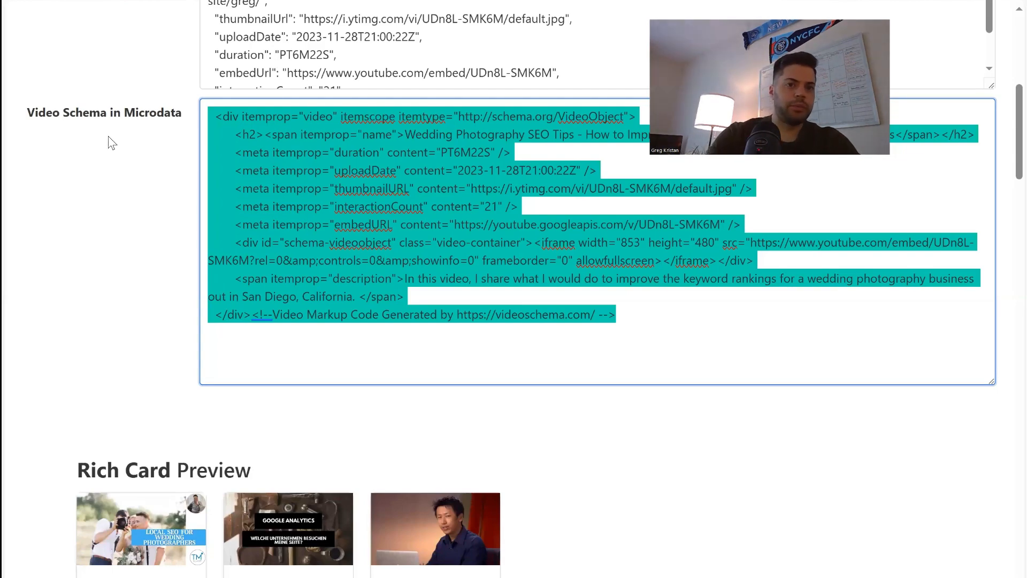
scroll(up, 3)
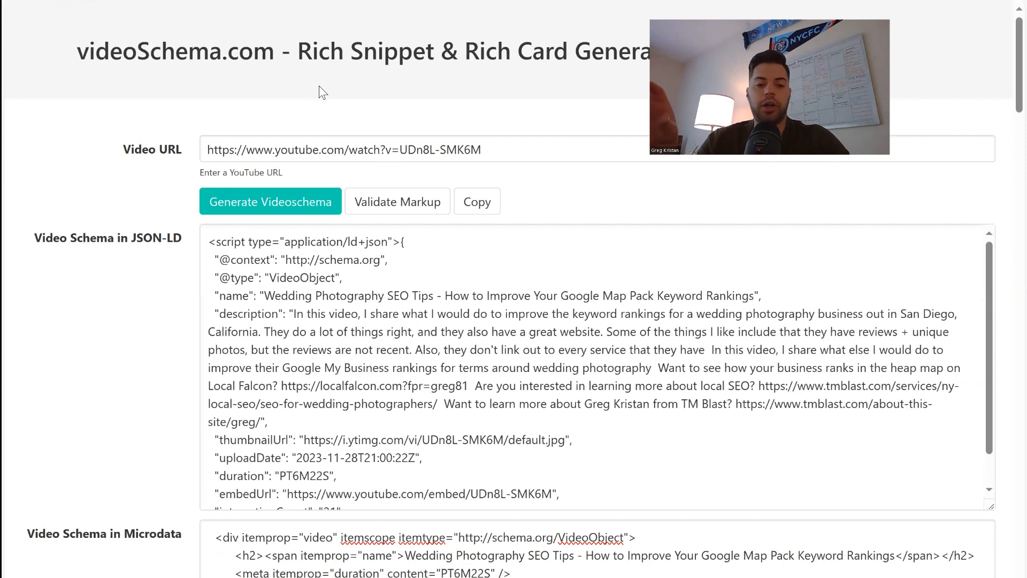
scroll(down, 3)
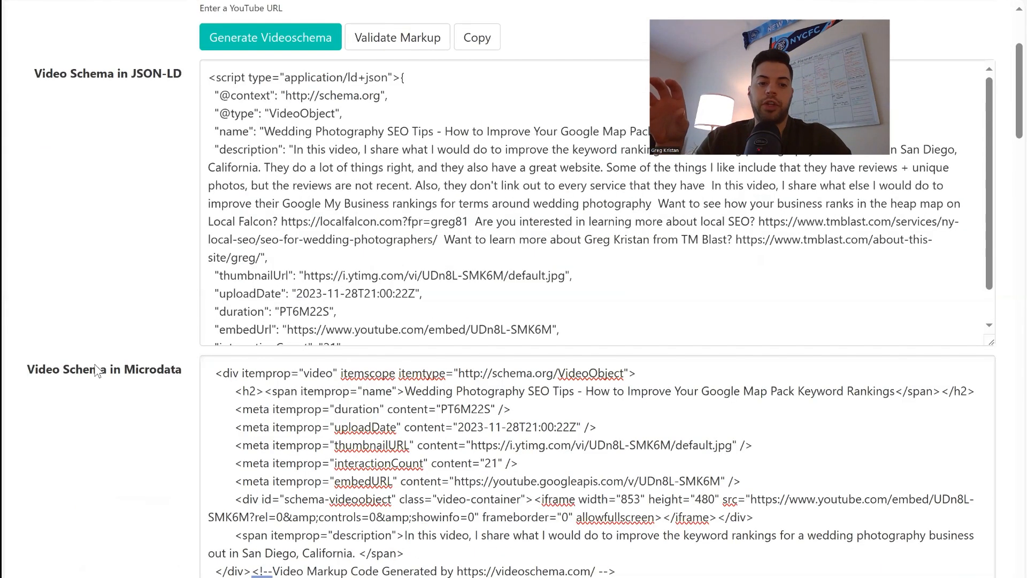
mouse_move(138, 345)
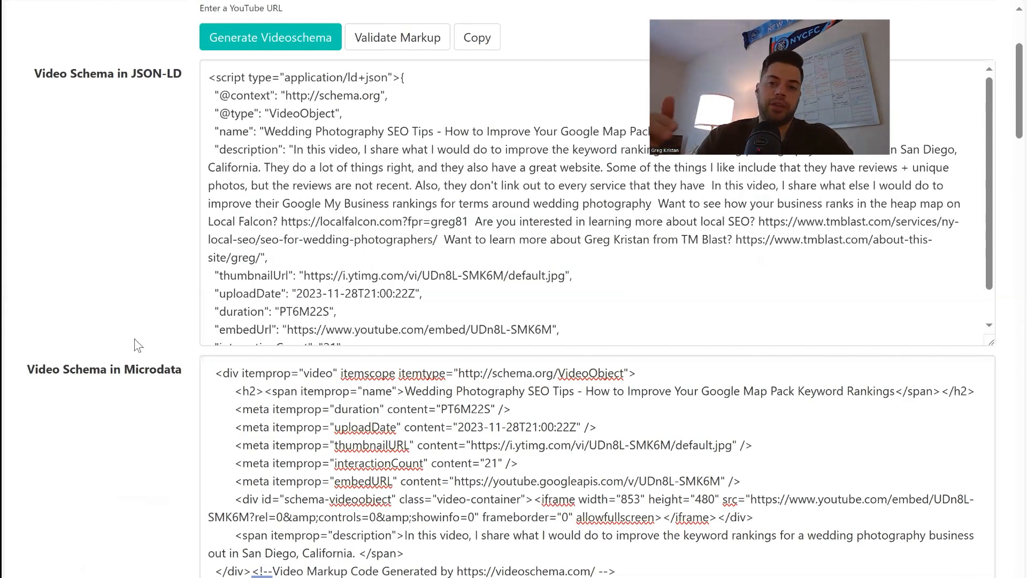
scroll(down, 3)
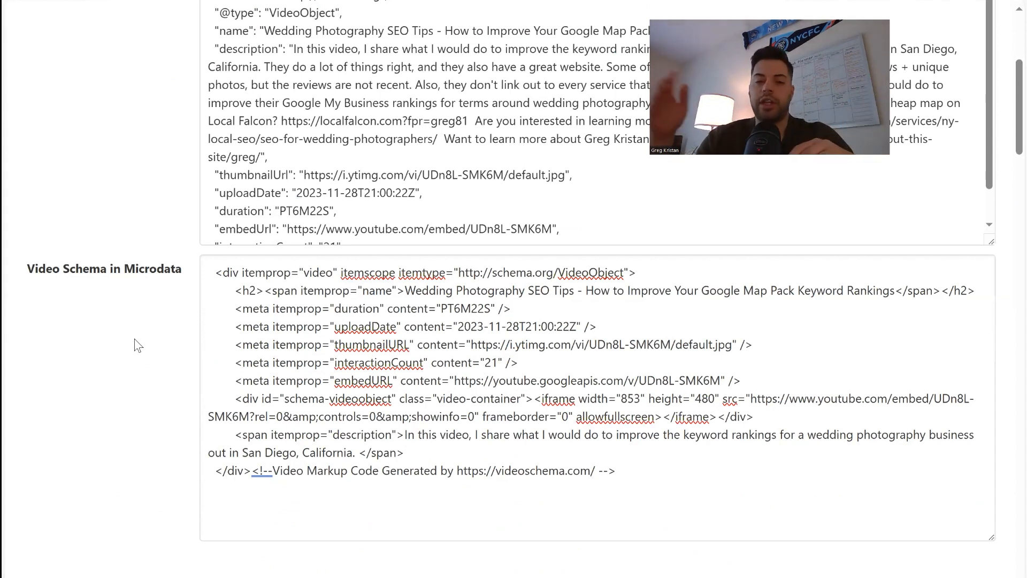